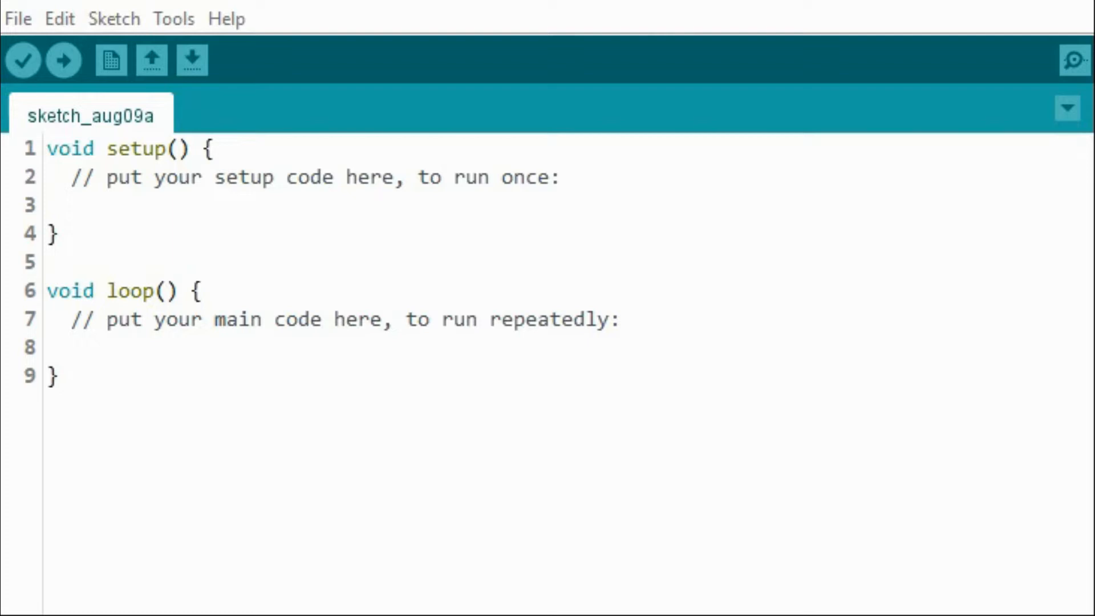
mouse_move(137, 290)
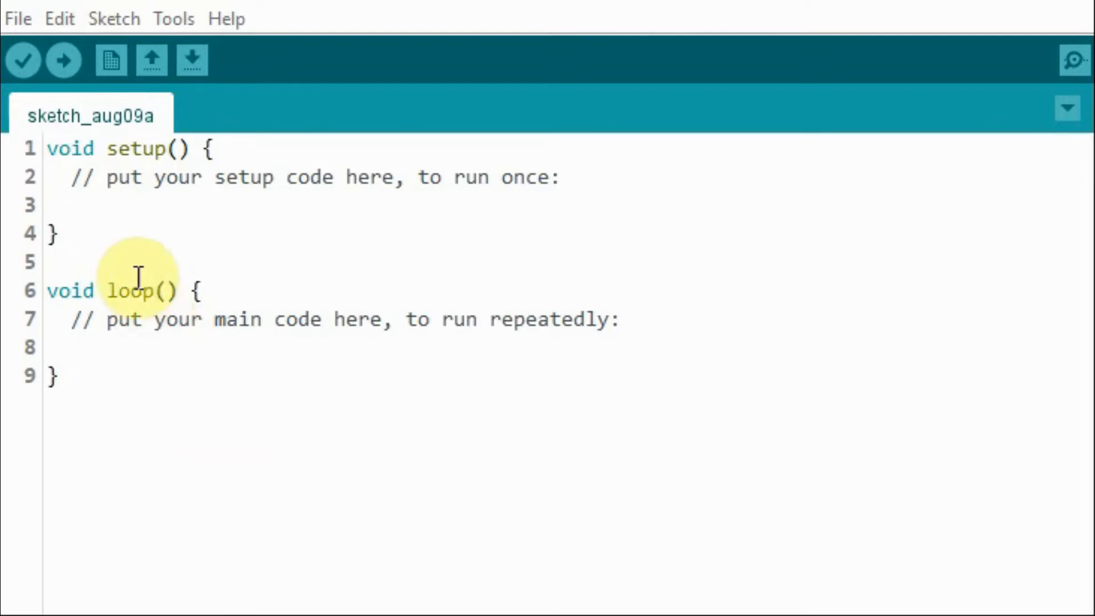
- Open the StandardFirmata example sketch from File > Examples > Firmata
left_click(18, 19)
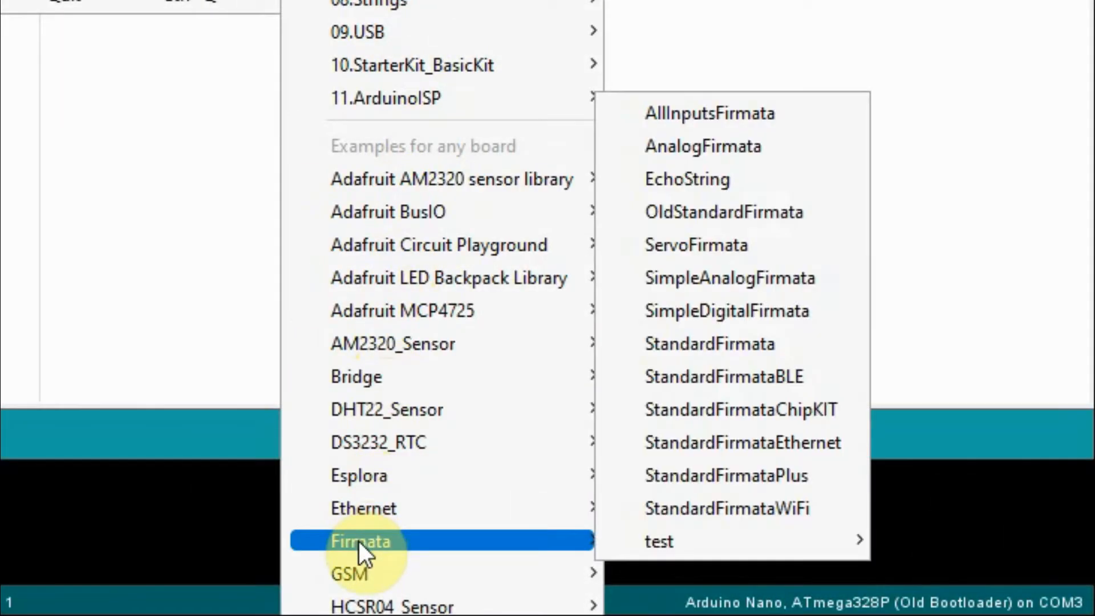
mouse_move(711, 376)
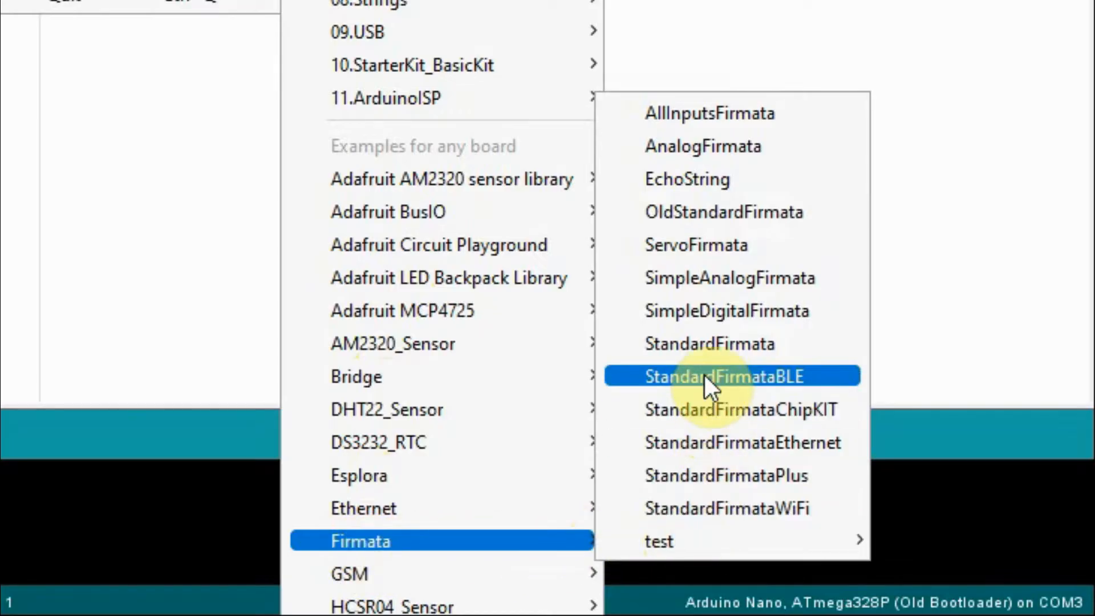
left_click(726, 376)
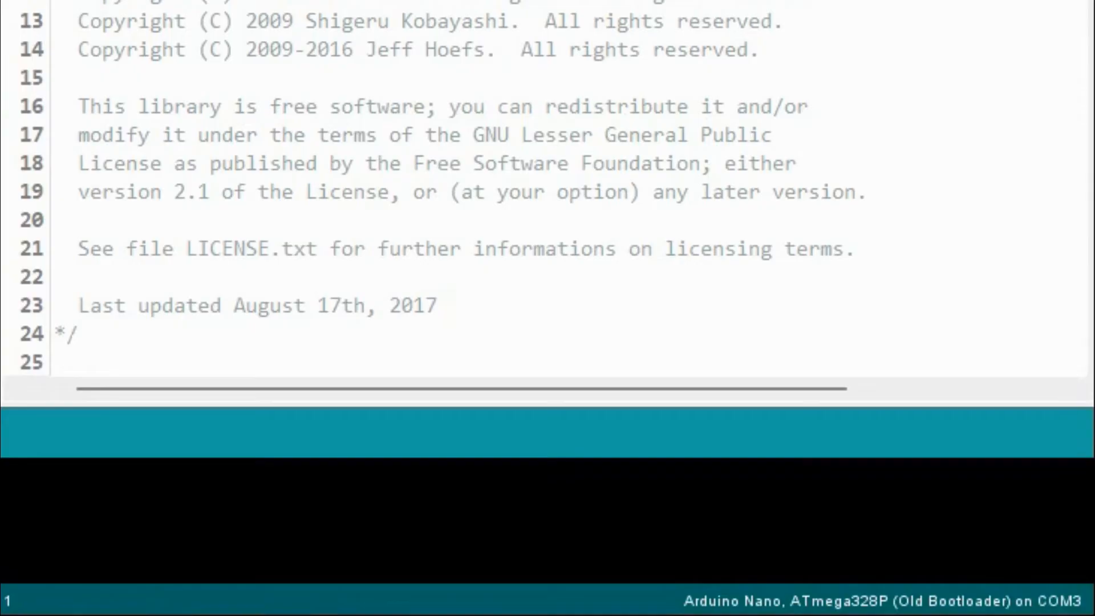
scroll("down", 3)
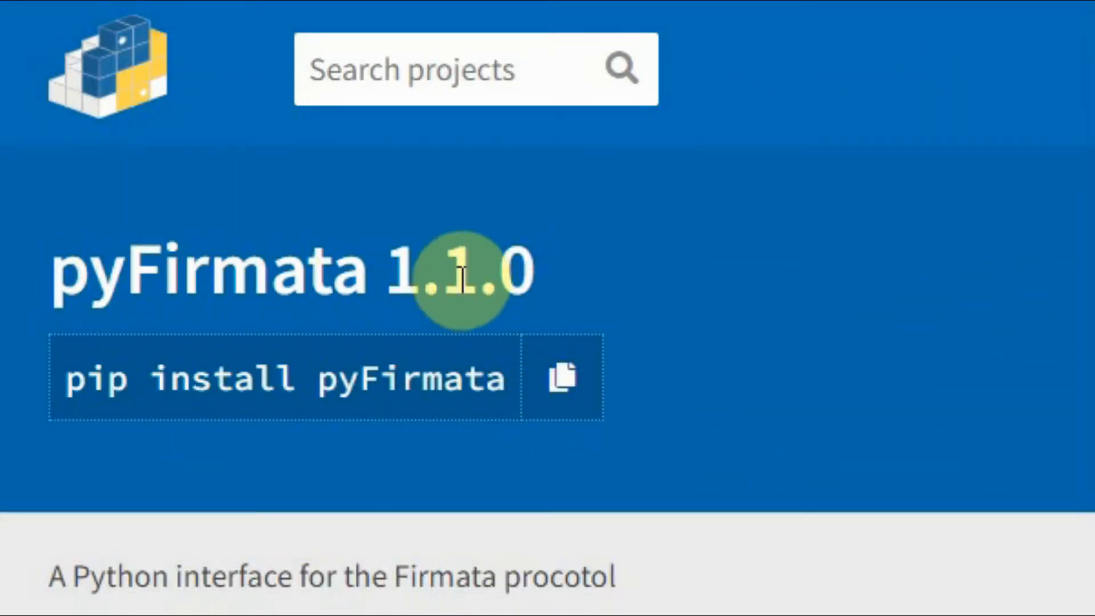
mouse_move(336, 577)
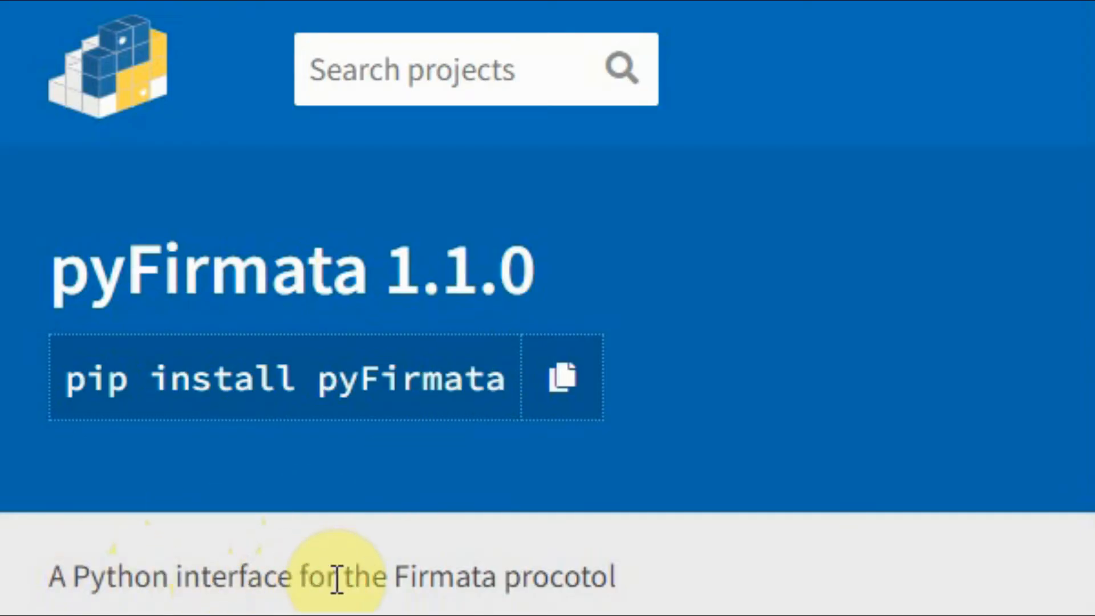
mouse_move(547, 583)
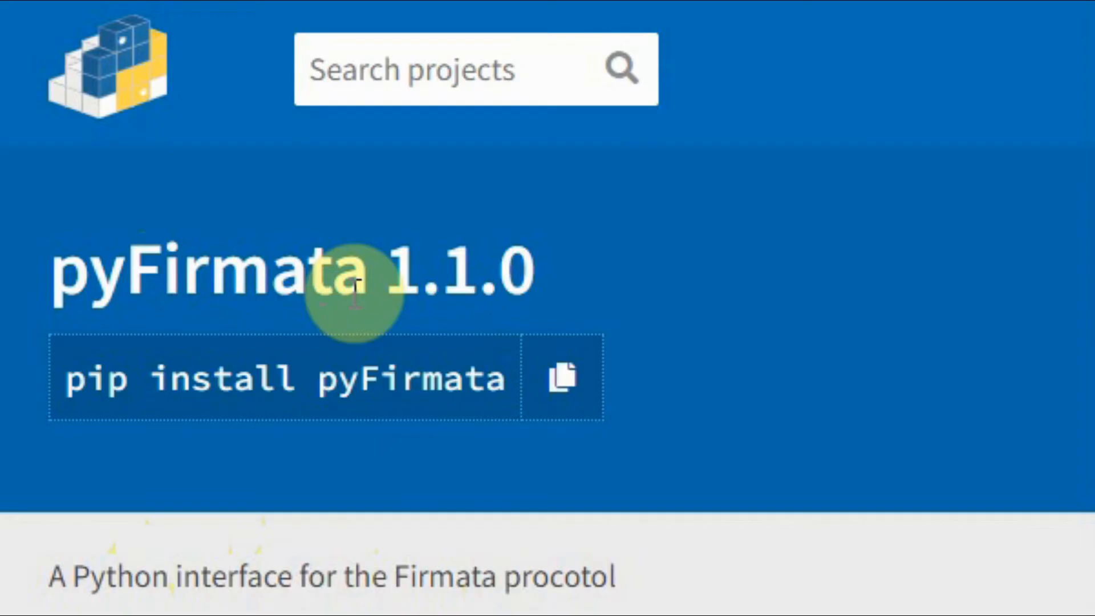
mouse_move(482, 273)
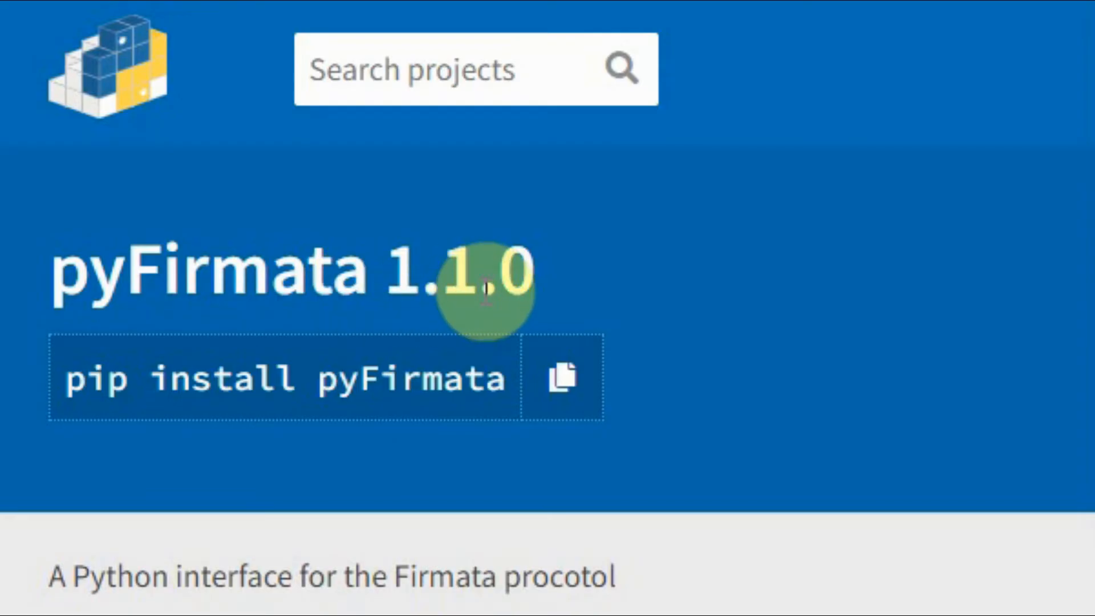
mouse_move(122, 437)
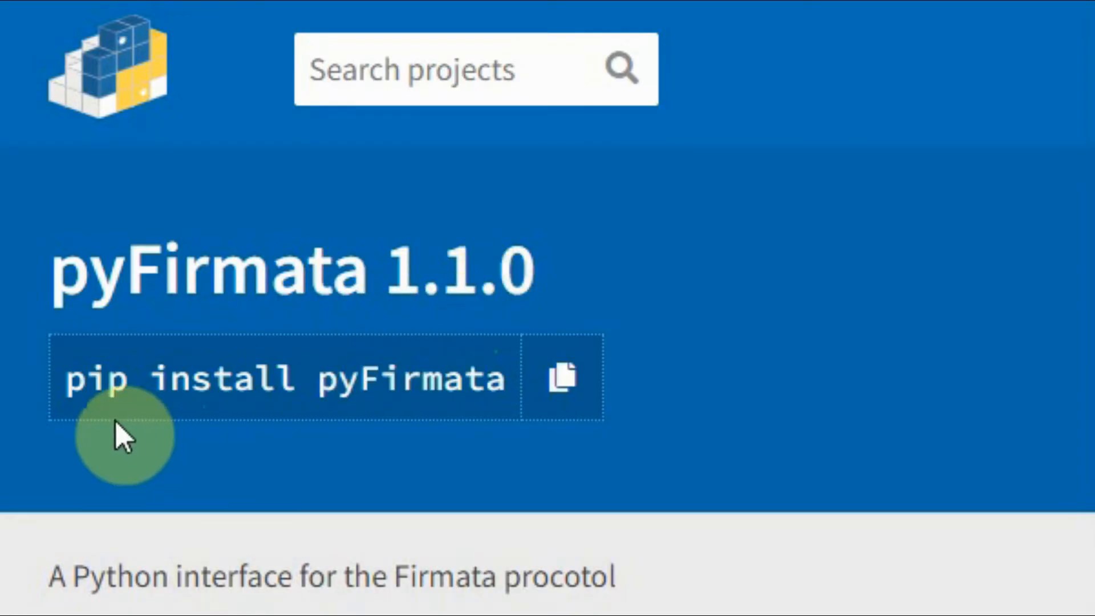
mouse_move(269, 388)
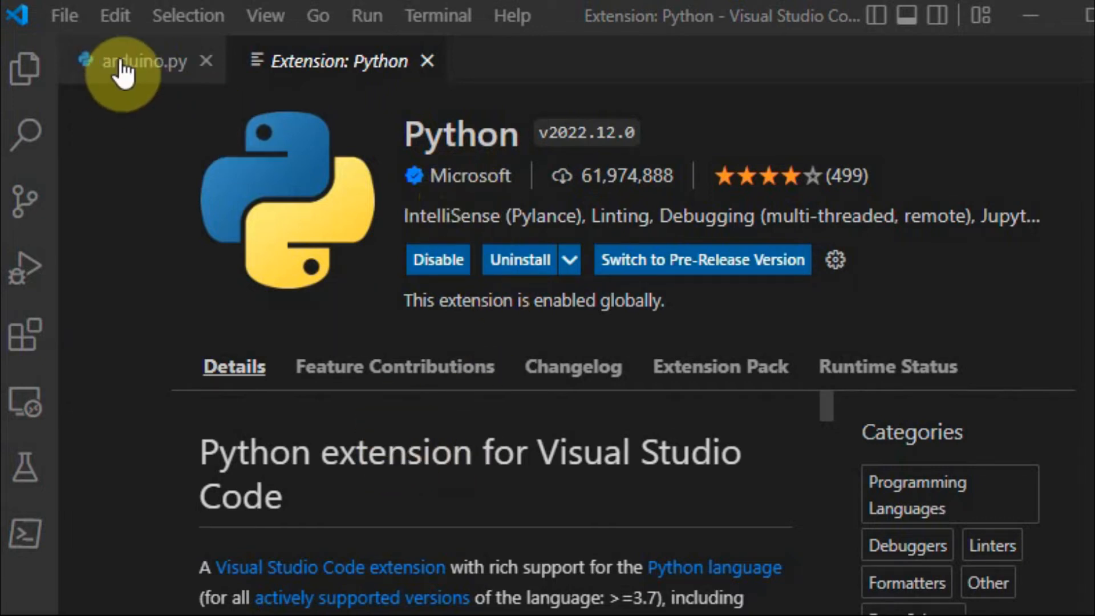
- Switch from the Python extension page to the arduino.py editor tab
left_click(144, 61)
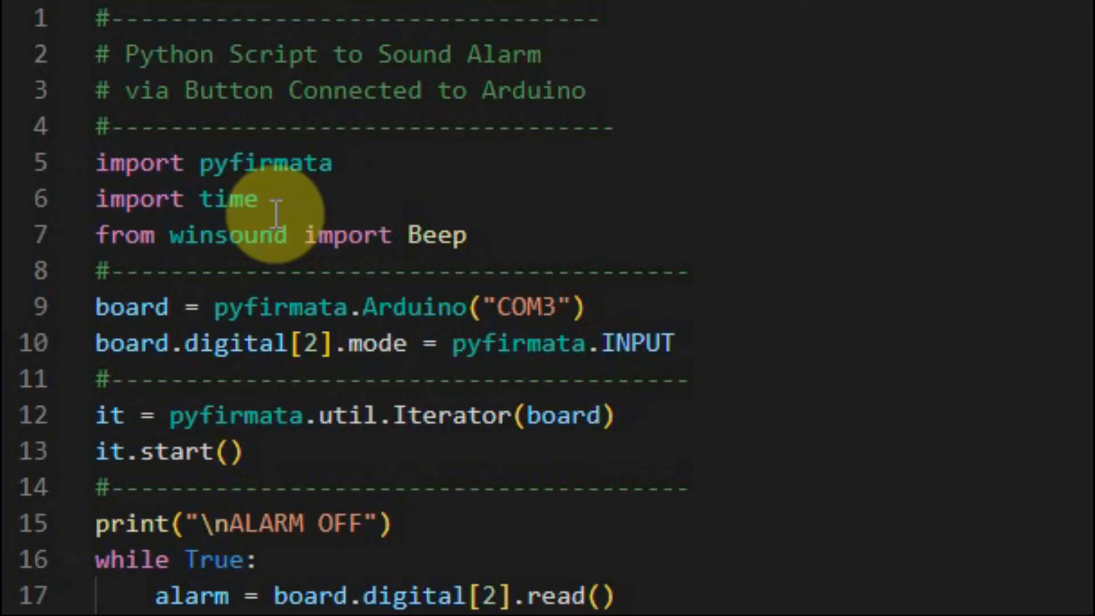
- Select the word 'time' in the import line of arduino.py
double_click(264, 162)
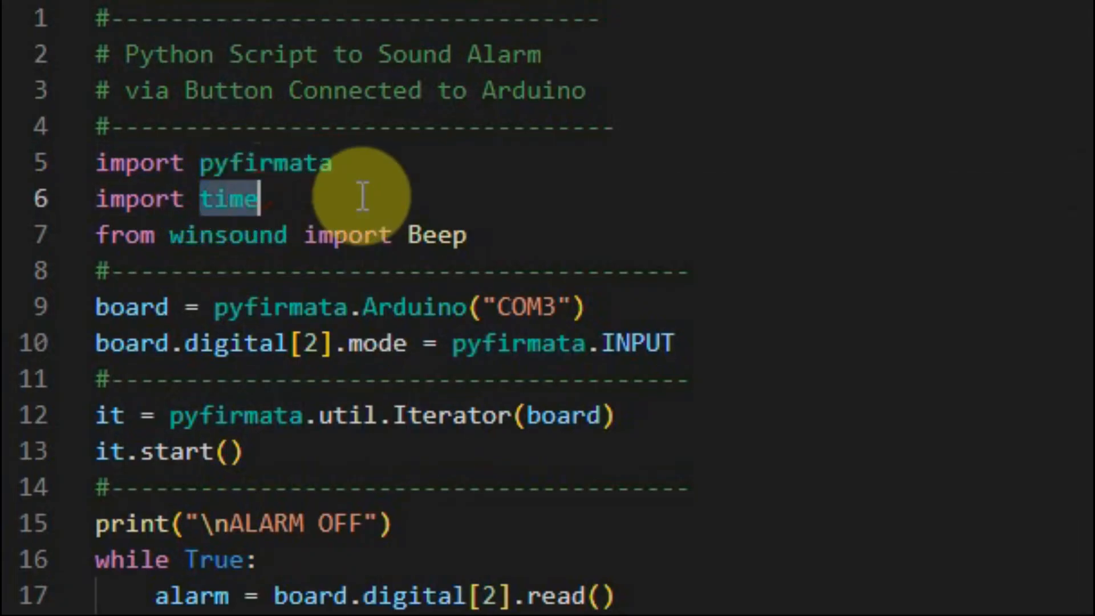
mouse_move(312, 235)
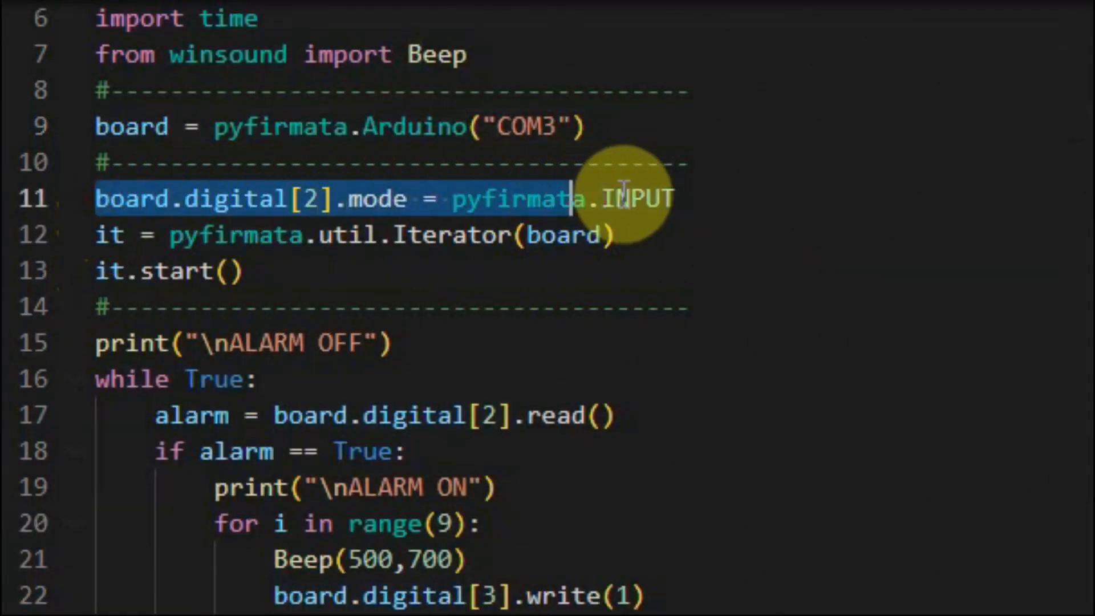
mouse_move(636, 199)
type("10")
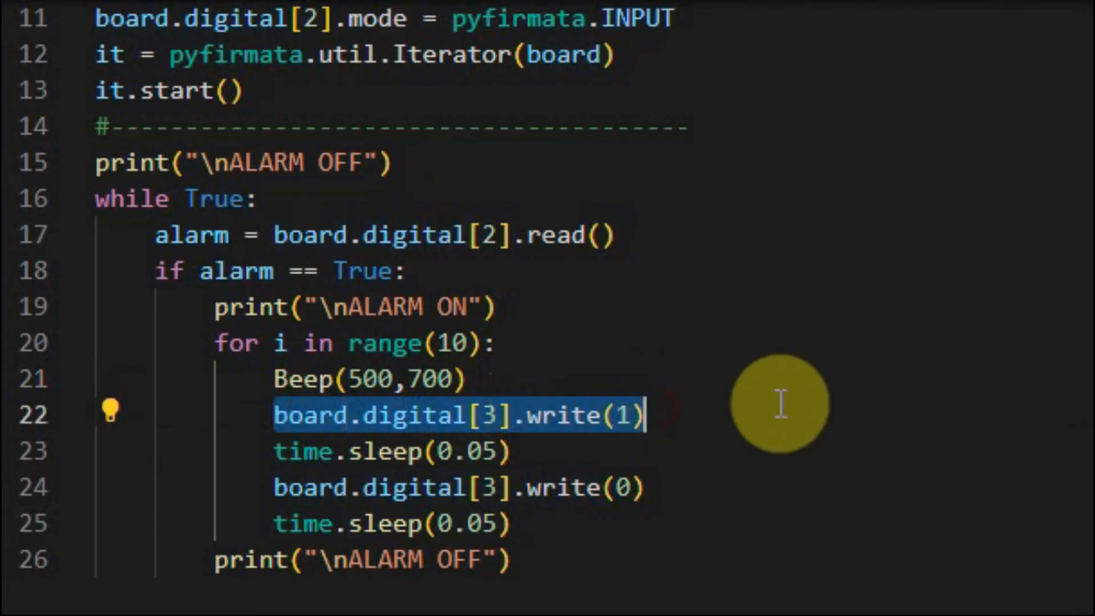
- Click in the lower part of the editor while the for-loop edits are reviewed
left_click(381, 450)
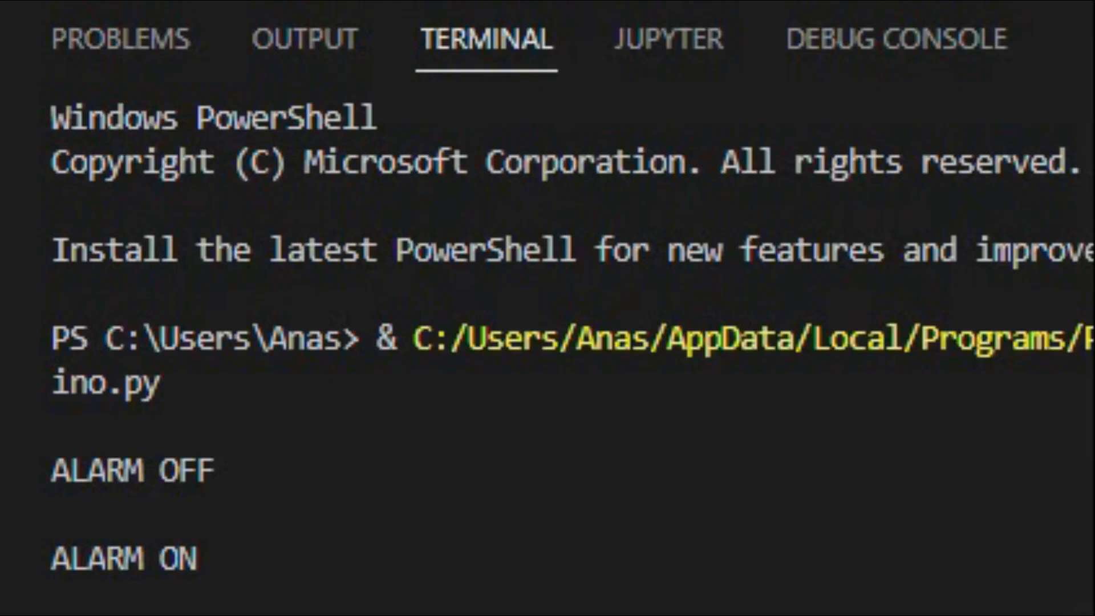
- Scroll the terminal output as arduino.py prints ALARM OFF and ALARM ON
scroll("down", 3)
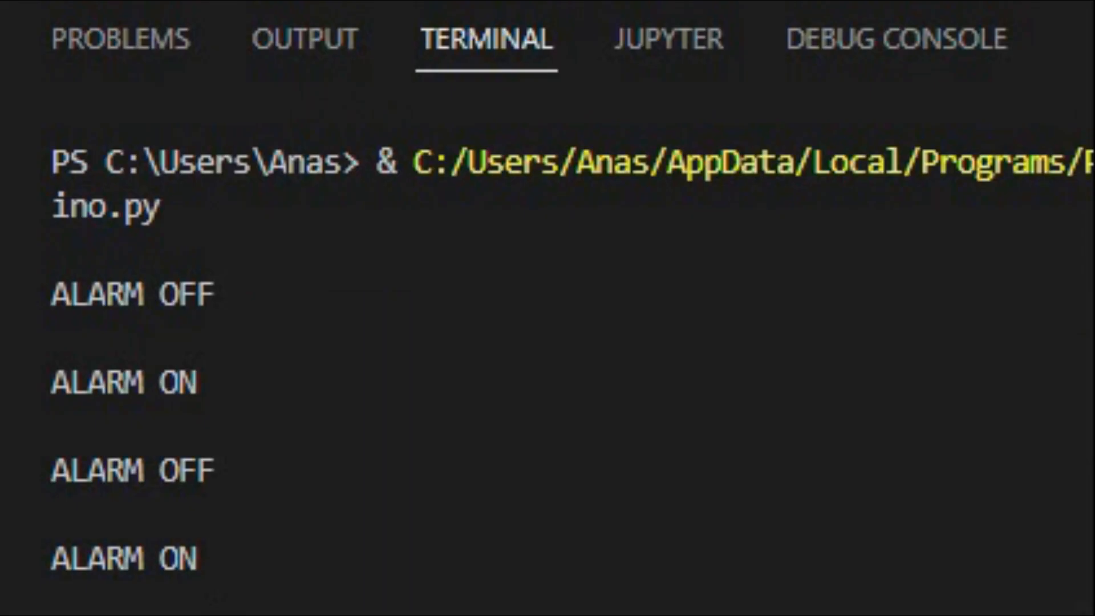
scroll("down", 3)
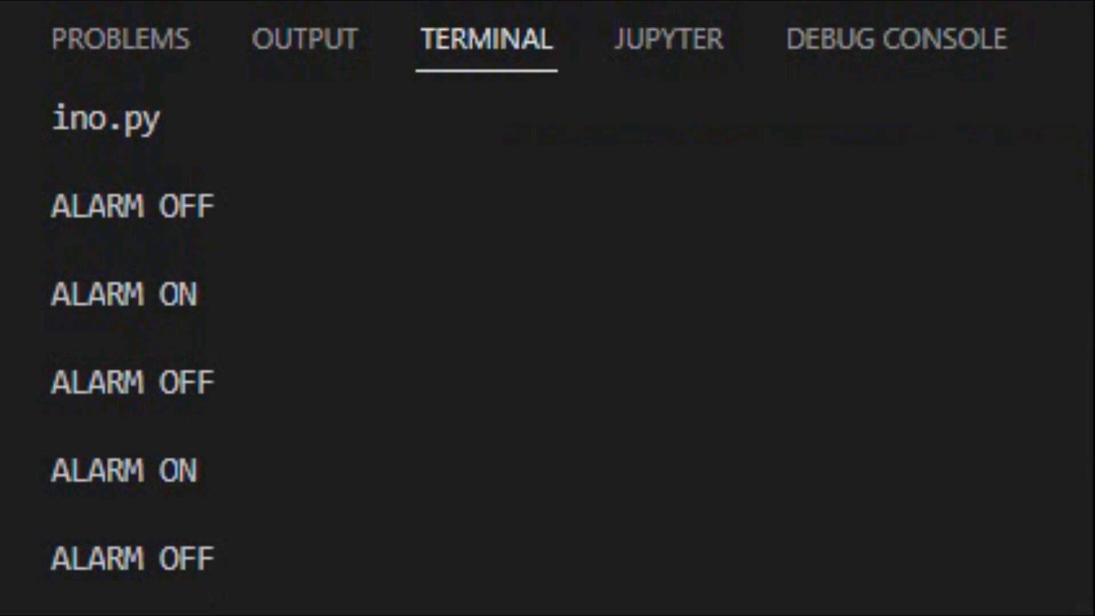